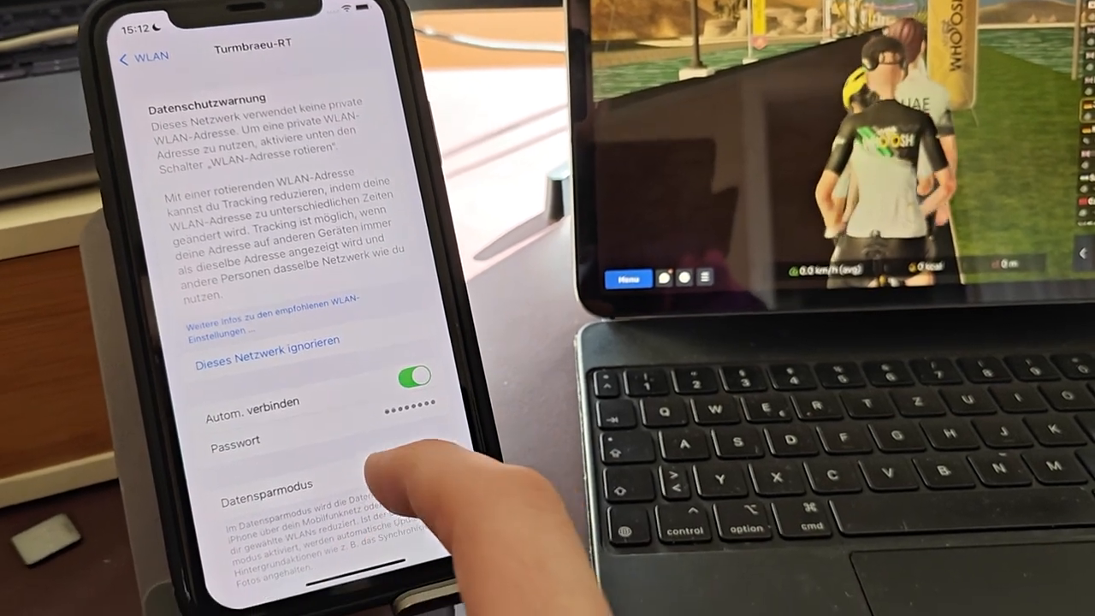
# Scroll through the Turmbraeu-RT network details such as auto-join in Settings > WLAN
pyautogui.scroll(-3)
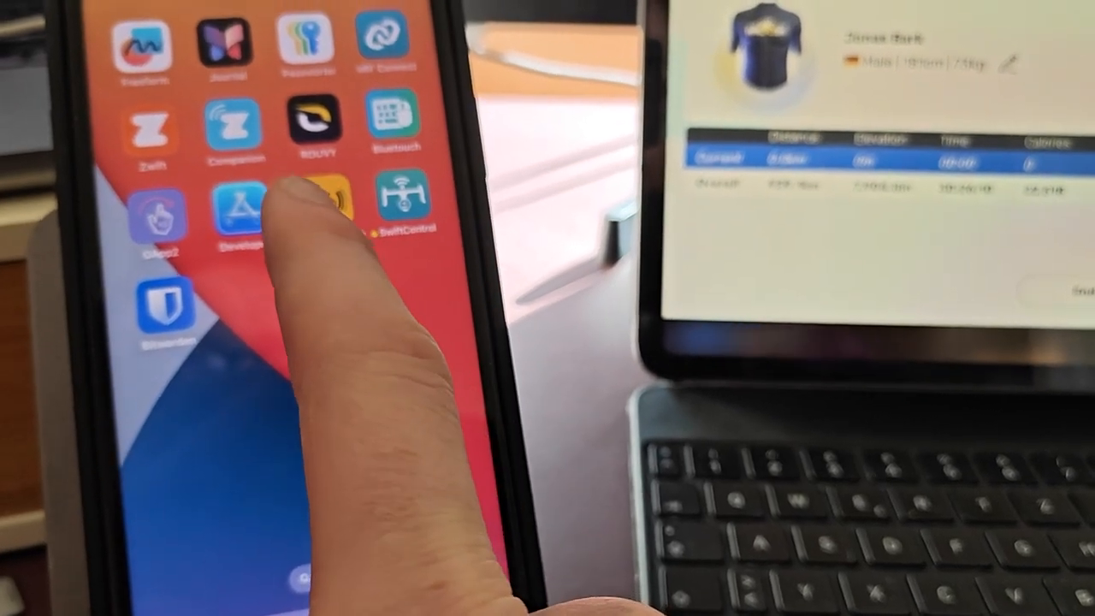
# Start TestFlight from the iPhone home screen while MyWhoosh shows the ride summary
pyautogui.click(260, 205)
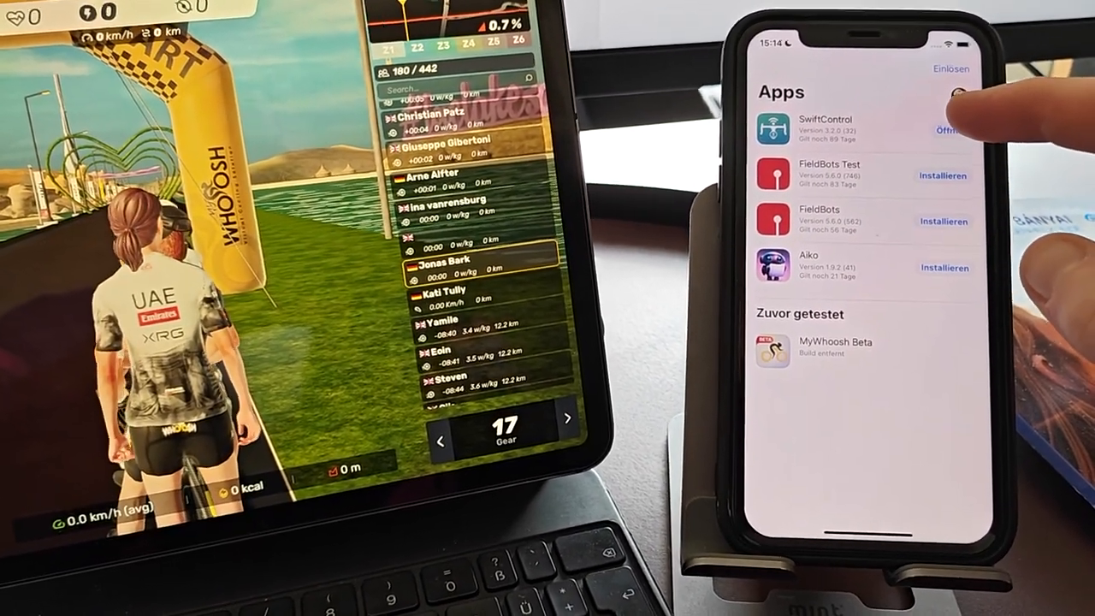
# Launch the SwiftControl test build via Öffnen in TestFlight
pyautogui.click(944, 133)
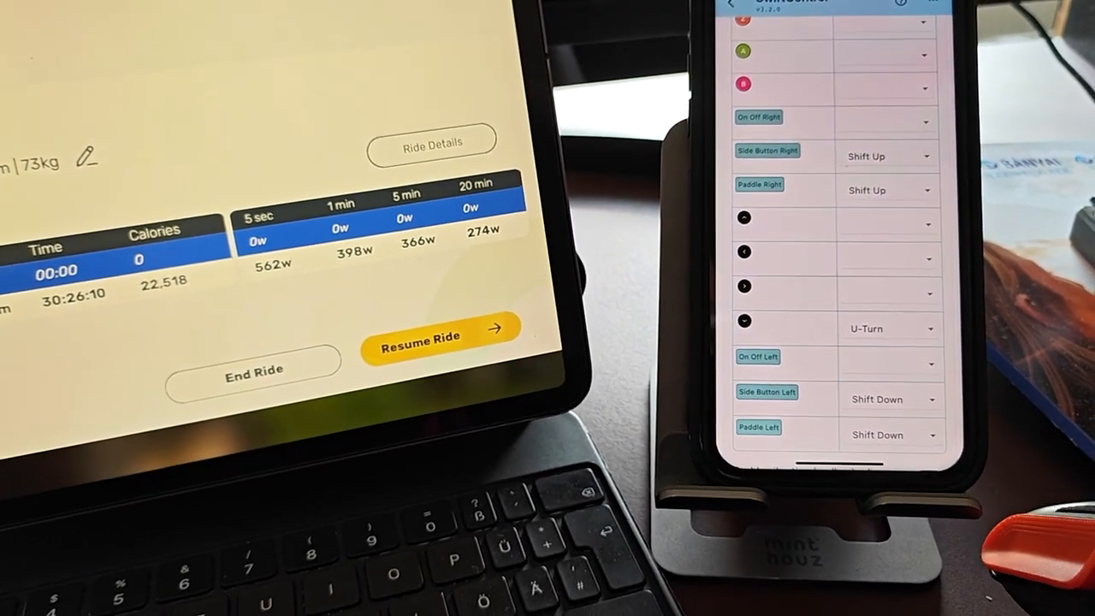
# Map right button/paddle to Shift Up, left to Shift Down, then resume the MyWhoosh ride
pyautogui.click(442, 342)
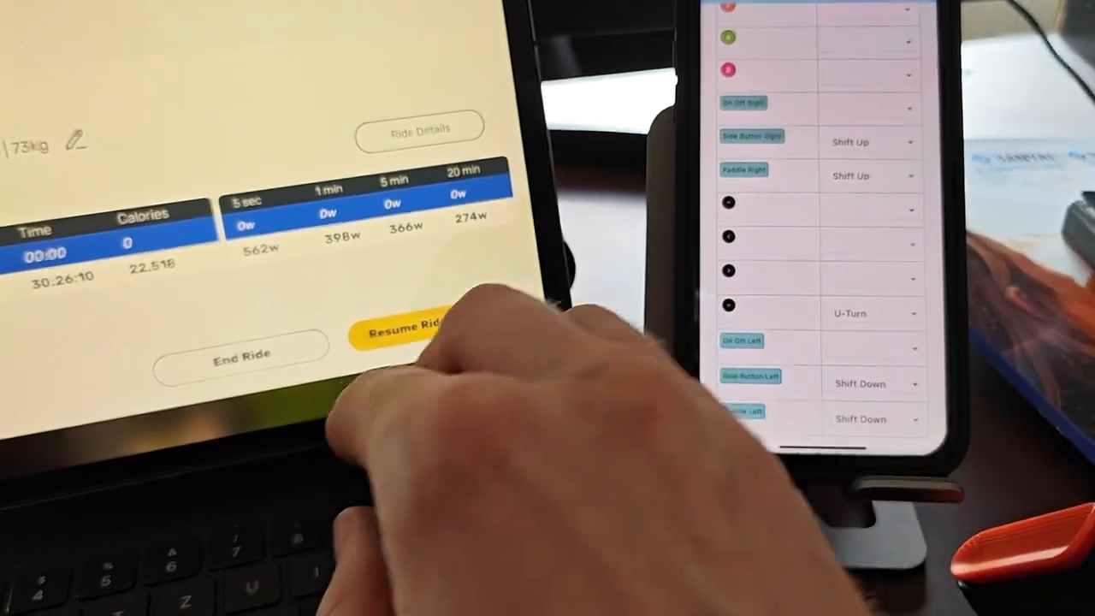
pyautogui.click(402, 329)
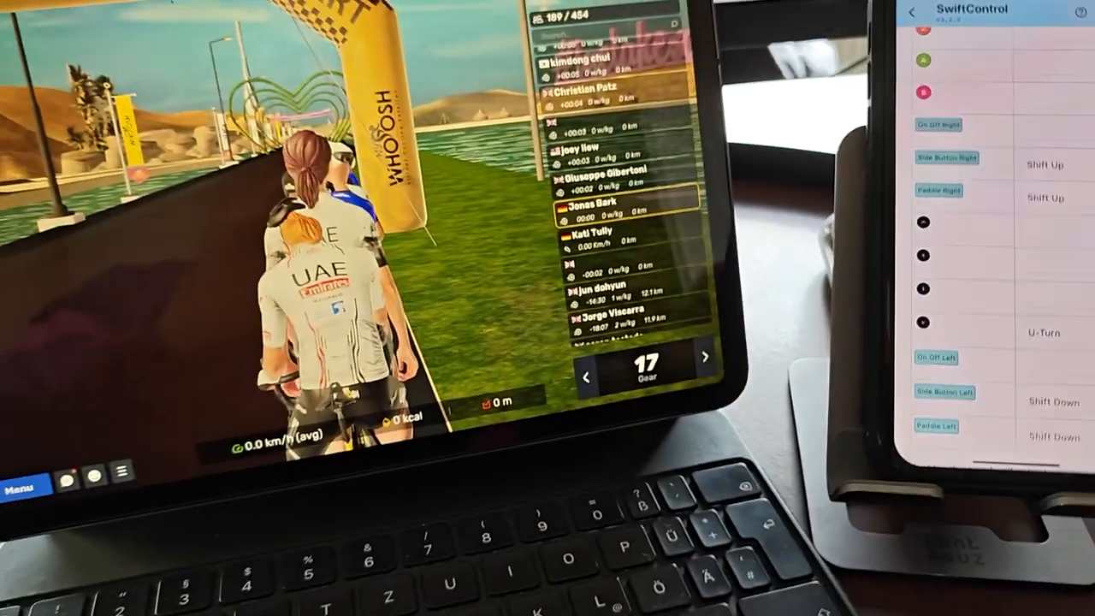